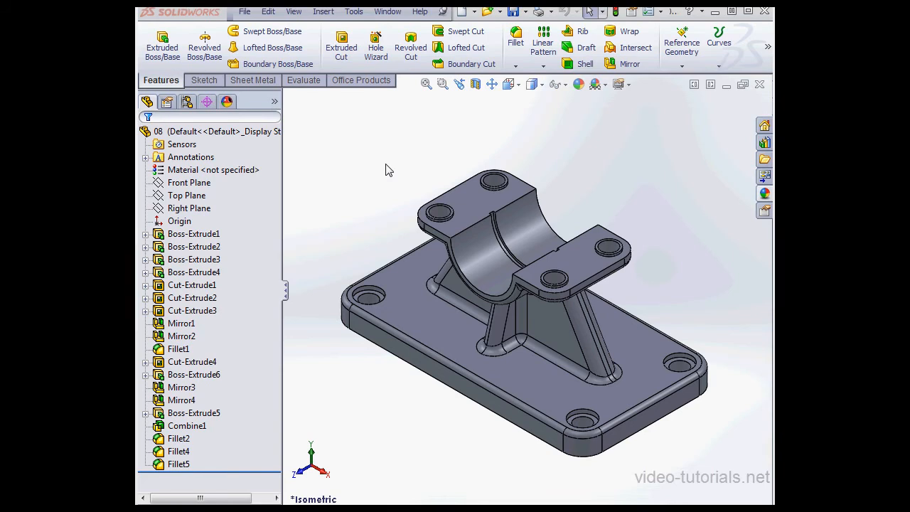
{"action": "mouse_move", "coordinate": [385, 171]}
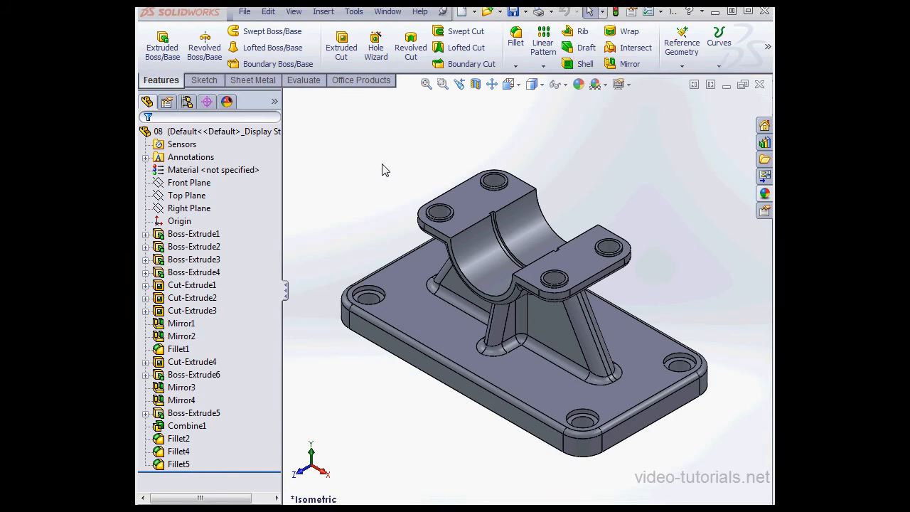
{"action": "mouse_move", "coordinate": [382, 170]}
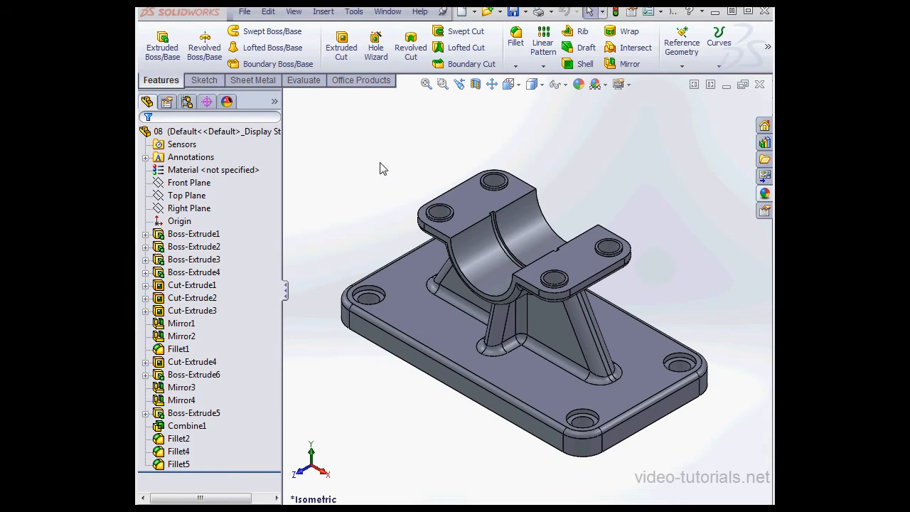
{"action": "mouse_move", "coordinate": [513, 105]}
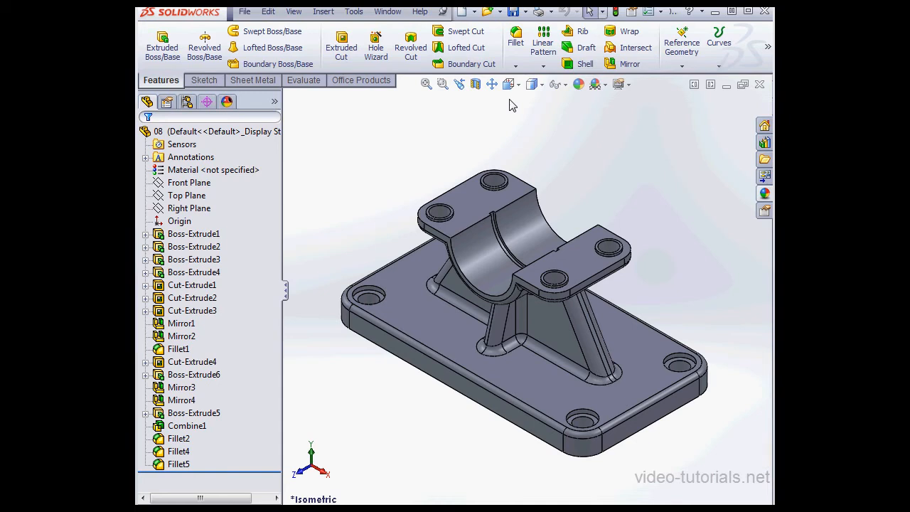
Start a Save As of the bracket with eDrawings (*.eprt) as the file type, named 08.EPRT
{"action": "left_click", "coordinate": [520, 12]}
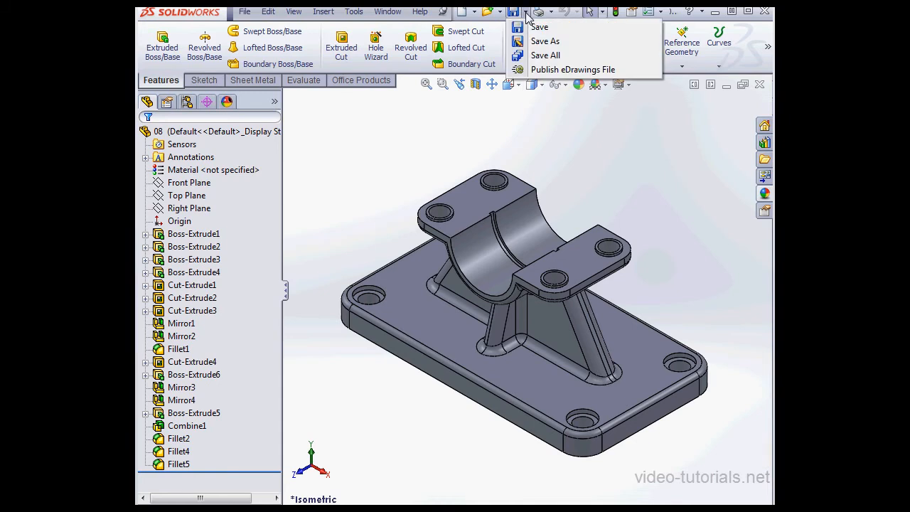
{"action": "mouse_move", "coordinate": [545, 40]}
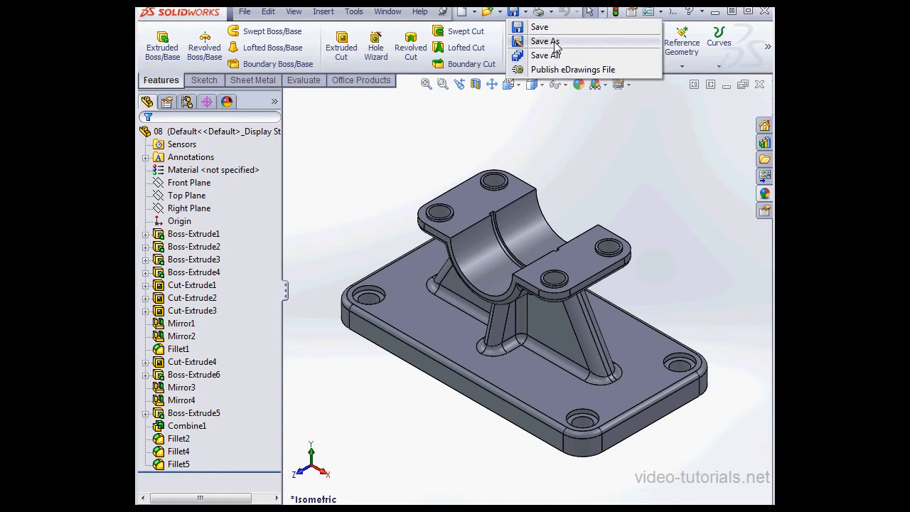
{"action": "left_click", "coordinate": [545, 41]}
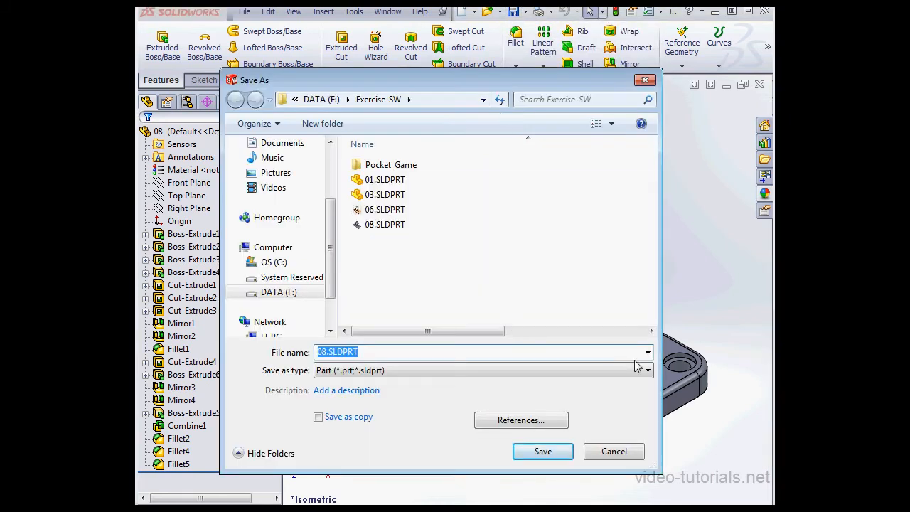
{"action": "left_click", "coordinate": [645, 370]}
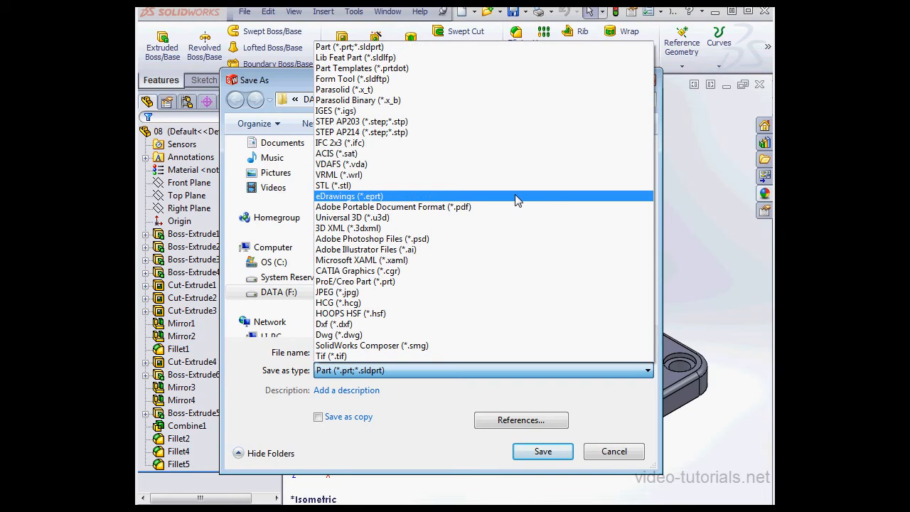
{"action": "left_click", "coordinate": [349, 196]}
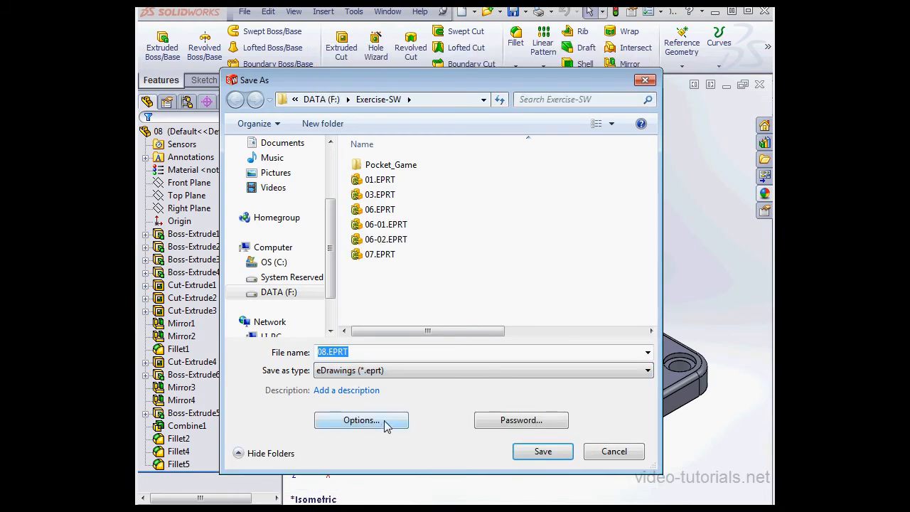
Enable Allow export to STL in eDrawings options and save the current configuration
{"action": "left_click", "coordinate": [360, 421]}
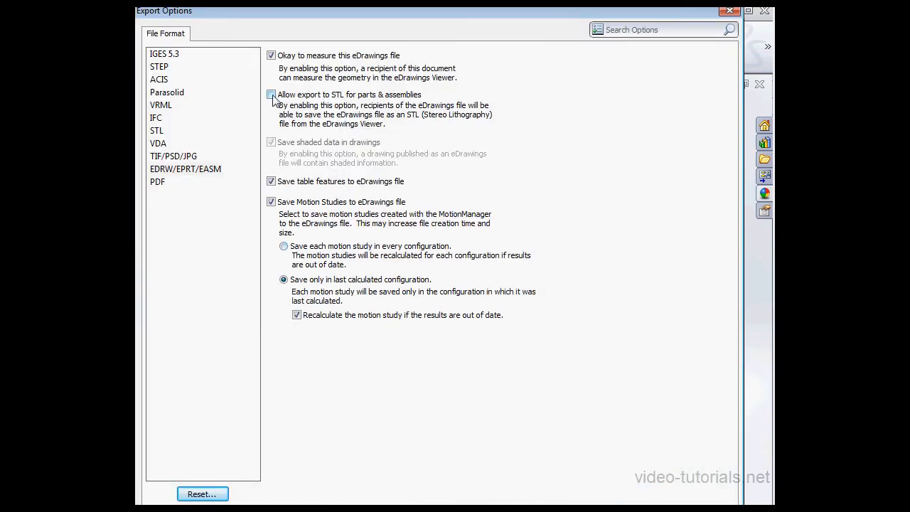
{"action": "left_click", "coordinate": [271, 95]}
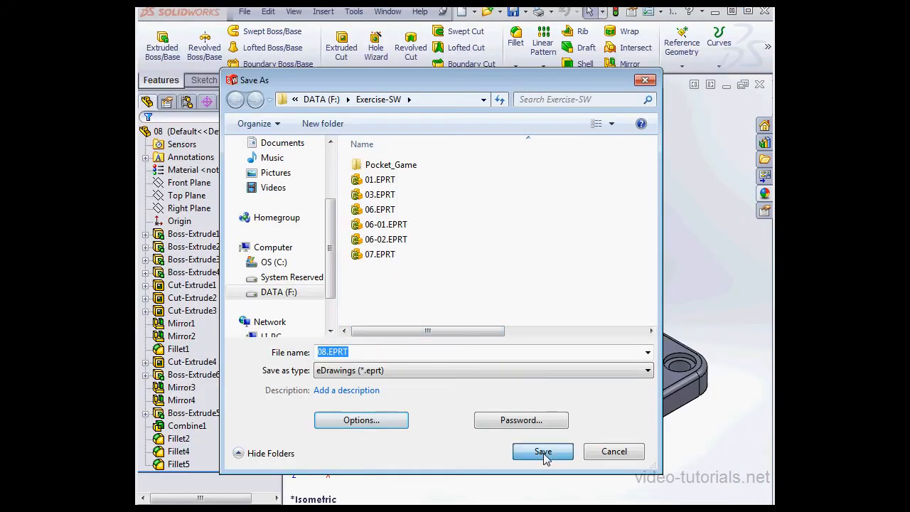
{"action": "left_click", "coordinate": [543, 451]}
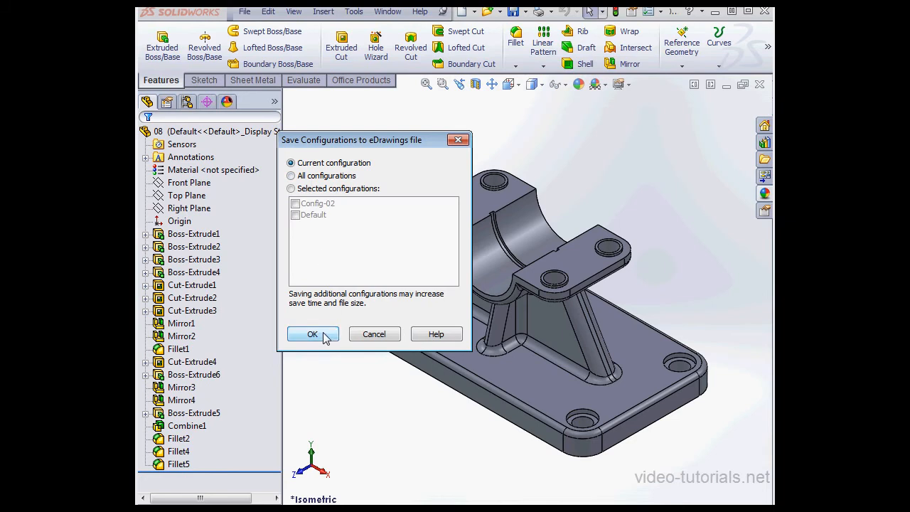
{"action": "left_click", "coordinate": [313, 333]}
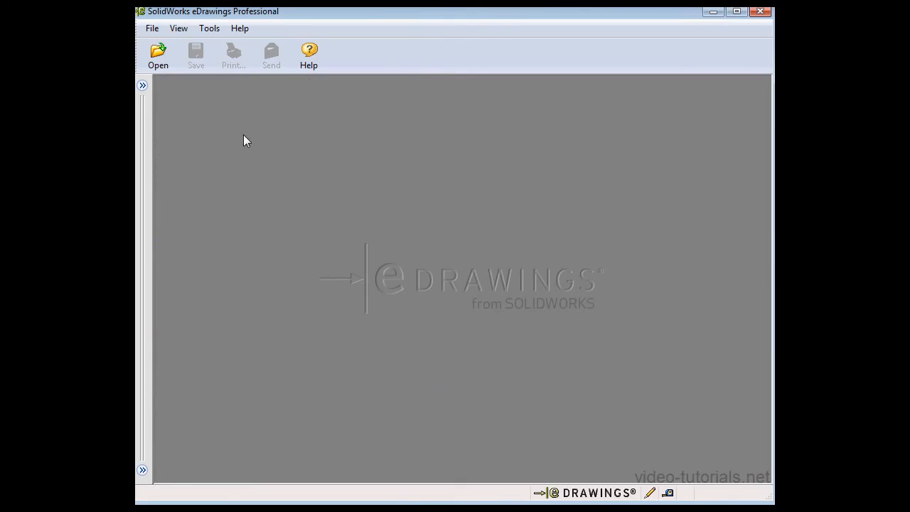
Open 08.EPRT from the Exercise-SW folder in eDrawings
{"action": "left_click", "coordinate": [158, 55]}
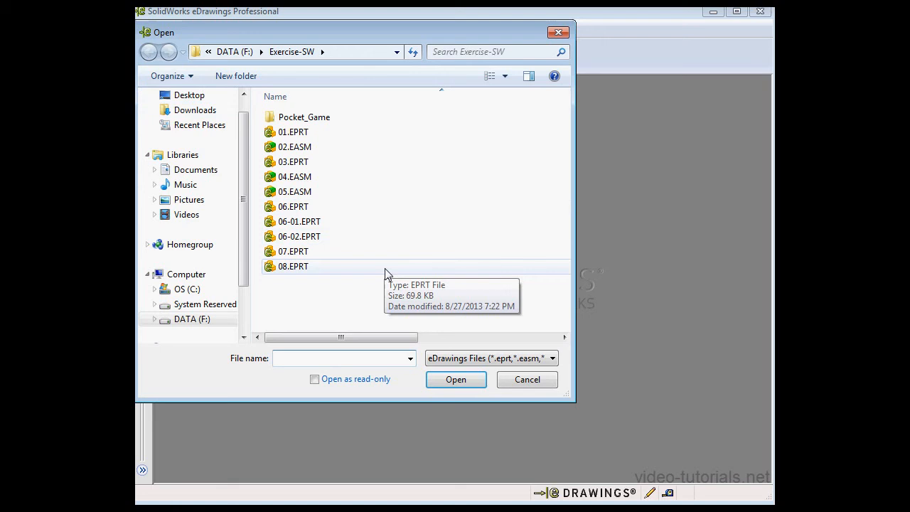
{"action": "left_click", "coordinate": [455, 379]}
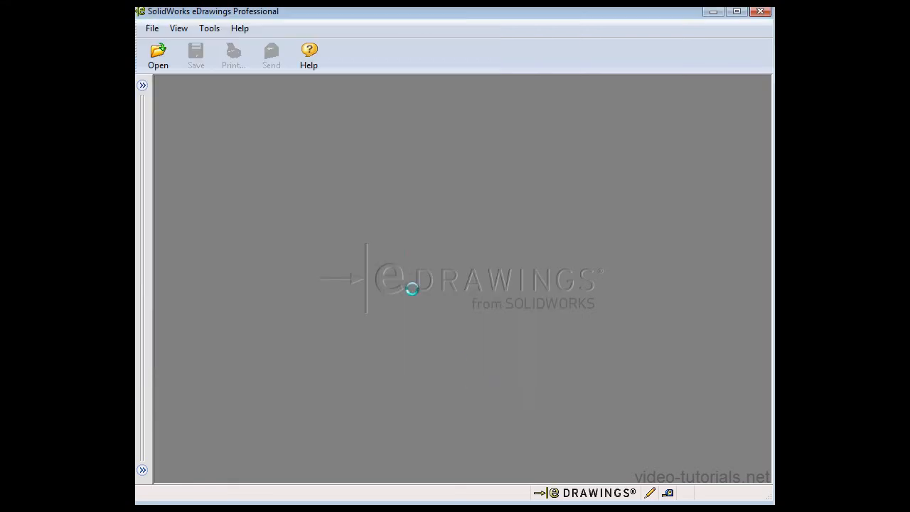
{"action": "left_click", "coordinate": [158, 55]}
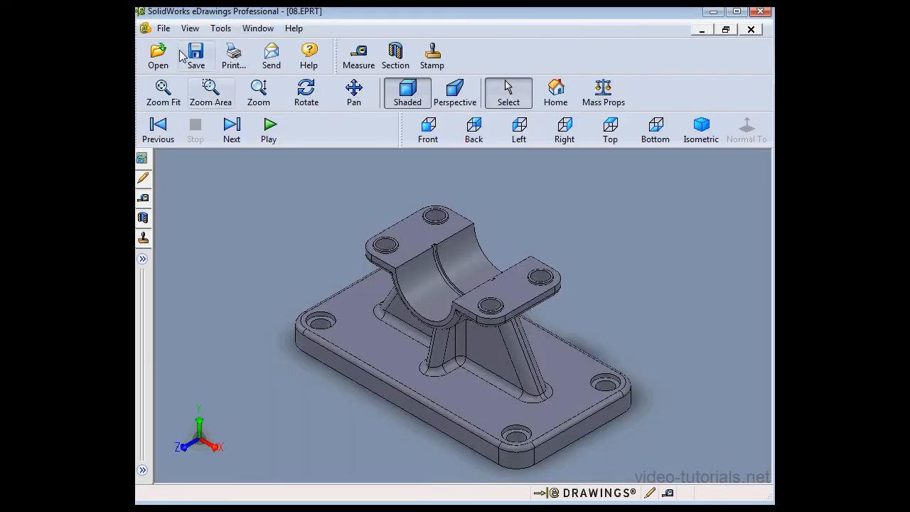
Start File > Save As with STL Files (*.stl) as the type, named 08.stl
{"action": "left_click", "coordinate": [163, 27]}
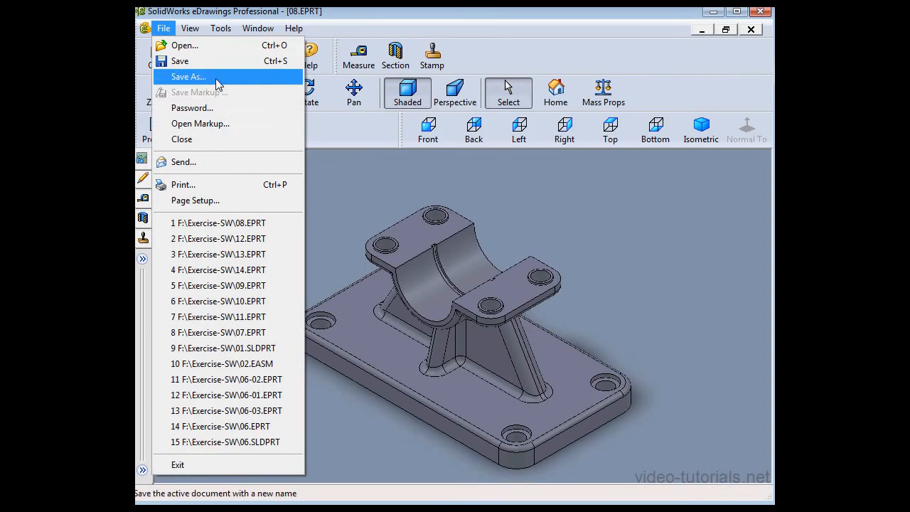
{"action": "left_click", "coordinate": [188, 76]}
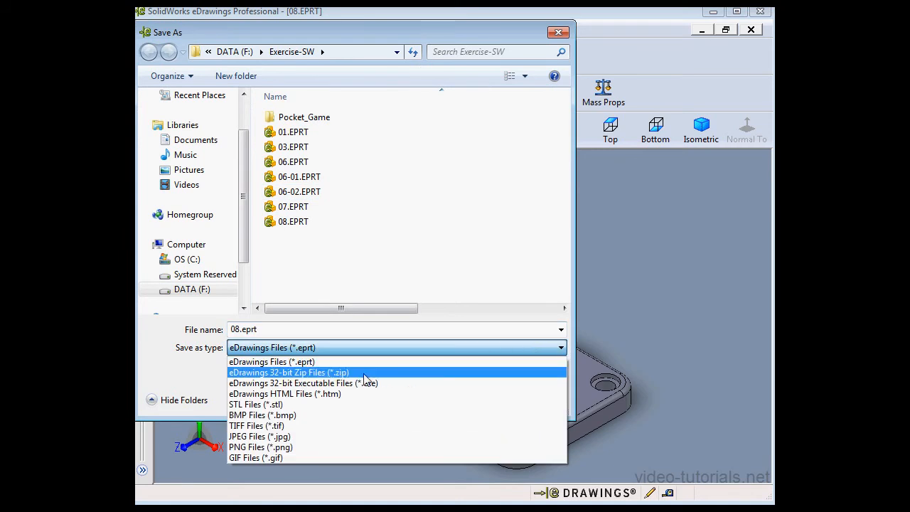
{"action": "left_click", "coordinate": [255, 404]}
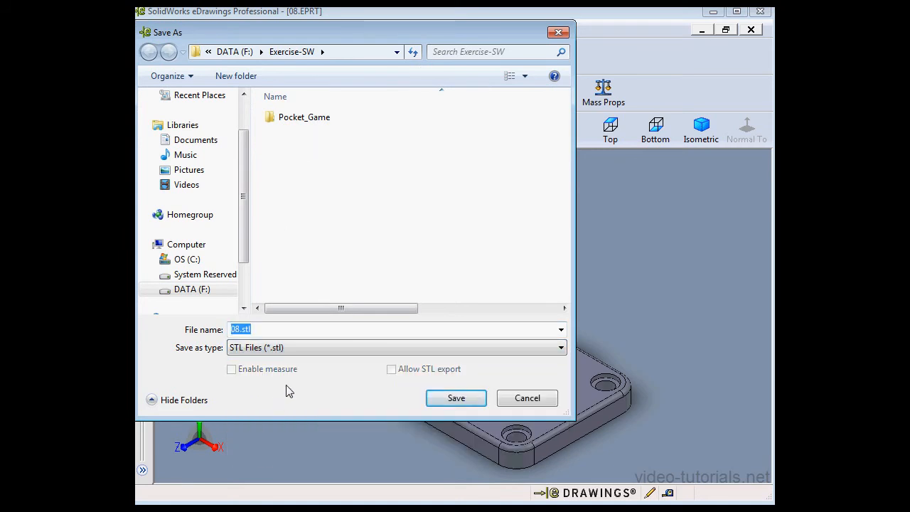
Switch the type back to eDrawings, toggle Allow STL export on and off, then cancel
{"action": "left_click", "coordinate": [561, 348]}
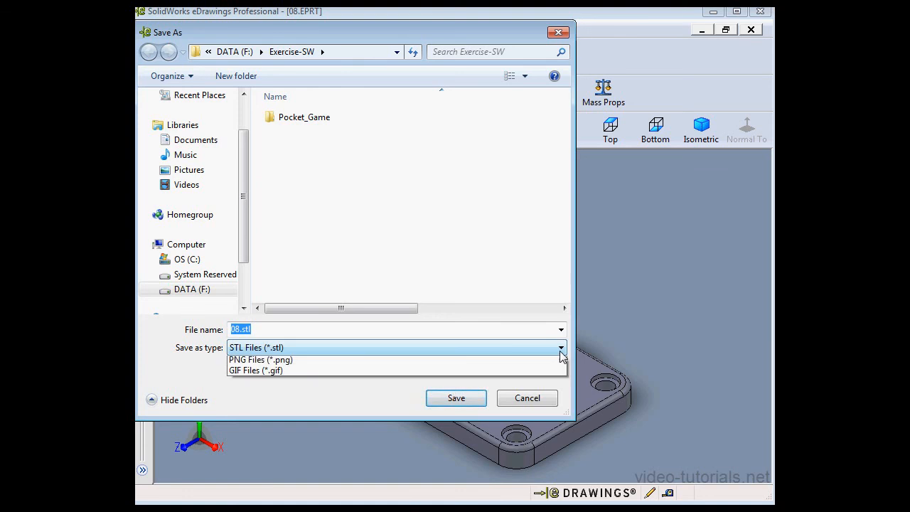
{"action": "left_click", "coordinate": [561, 347]}
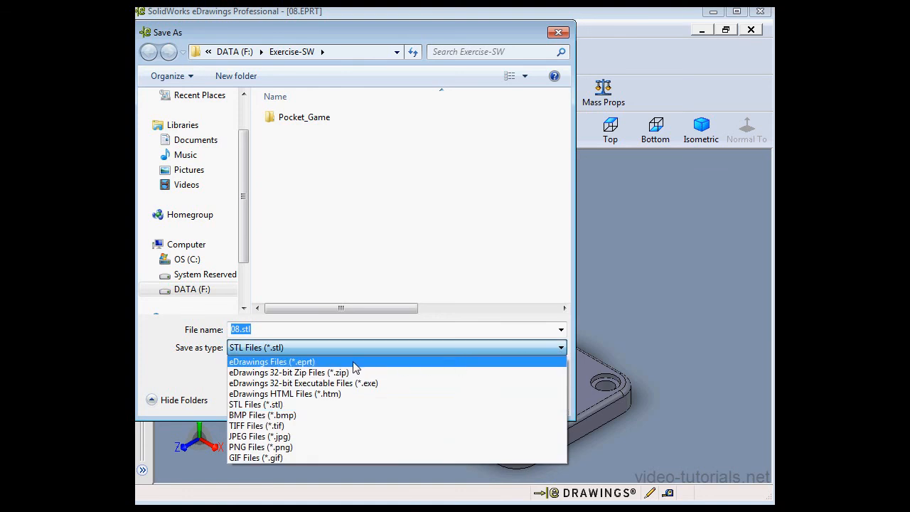
{"action": "left_click", "coordinate": [271, 362]}
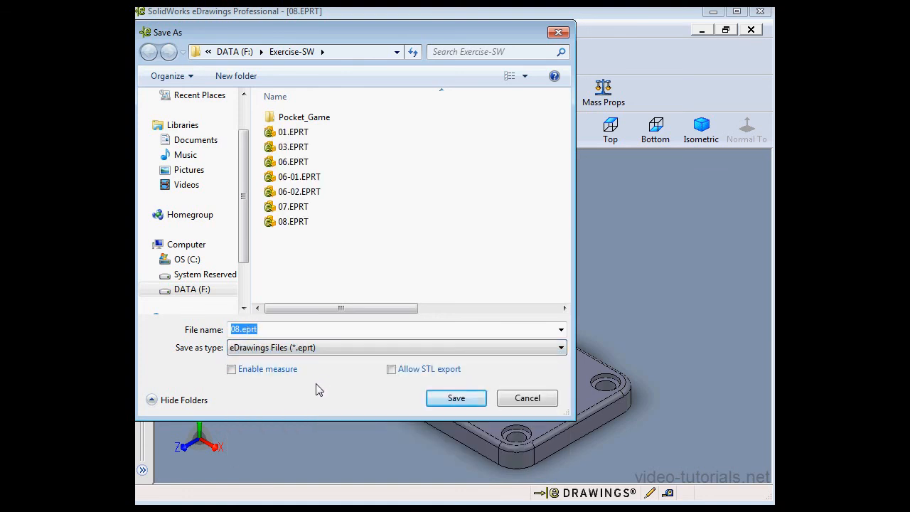
{"action": "left_click", "coordinate": [391, 369]}
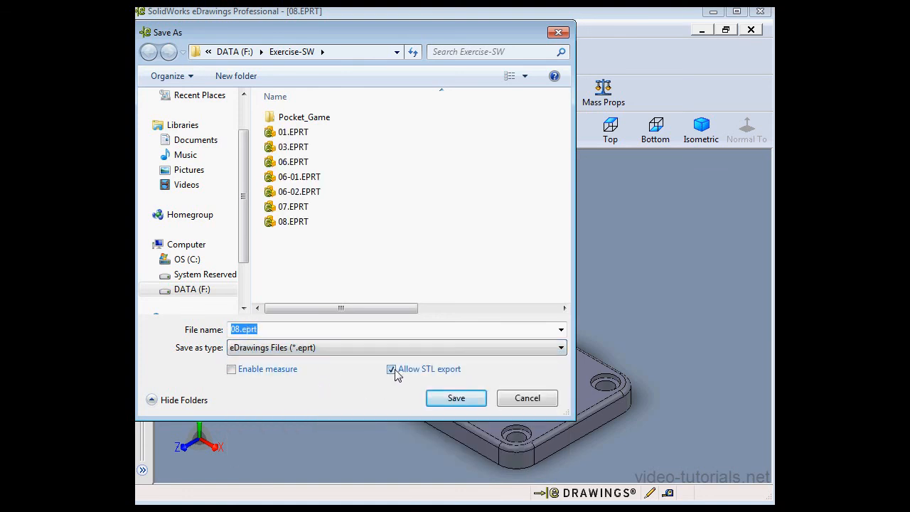
{"action": "left_click", "coordinate": [391, 369]}
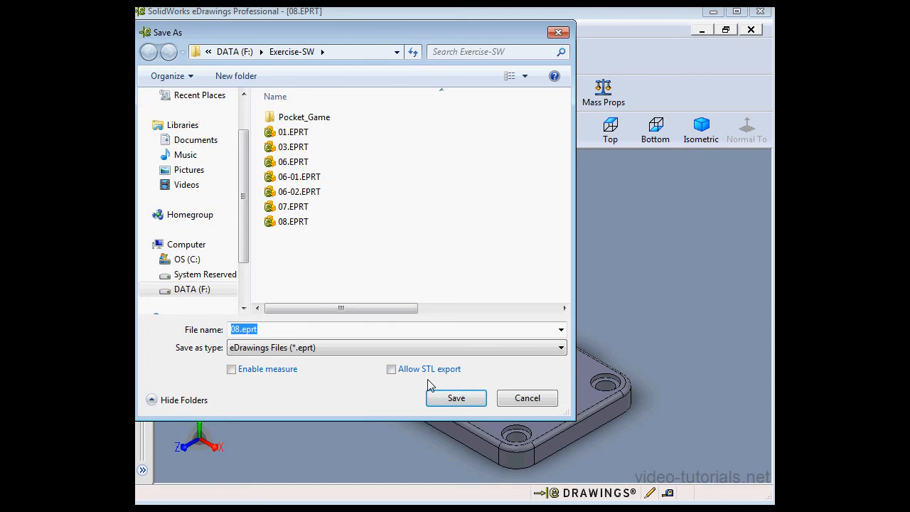
{"action": "mouse_move", "coordinate": [519, 408]}
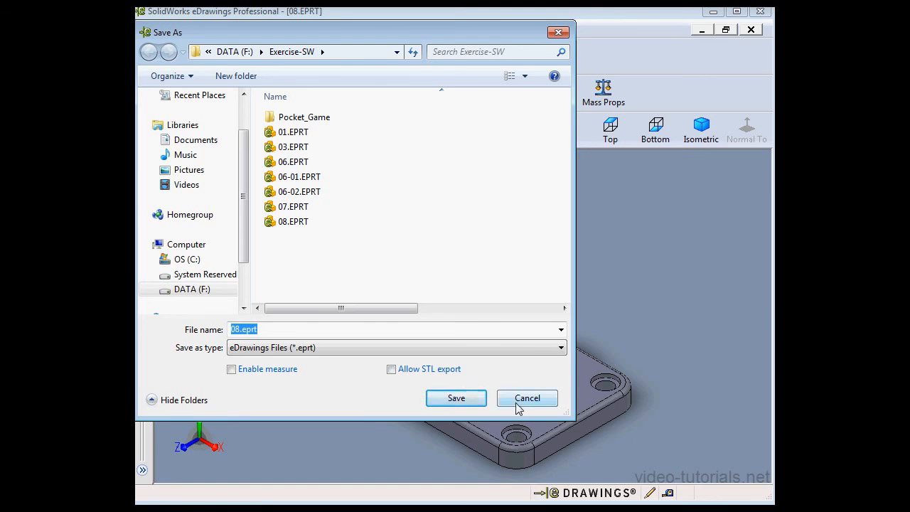
{"action": "left_click", "coordinate": [527, 397]}
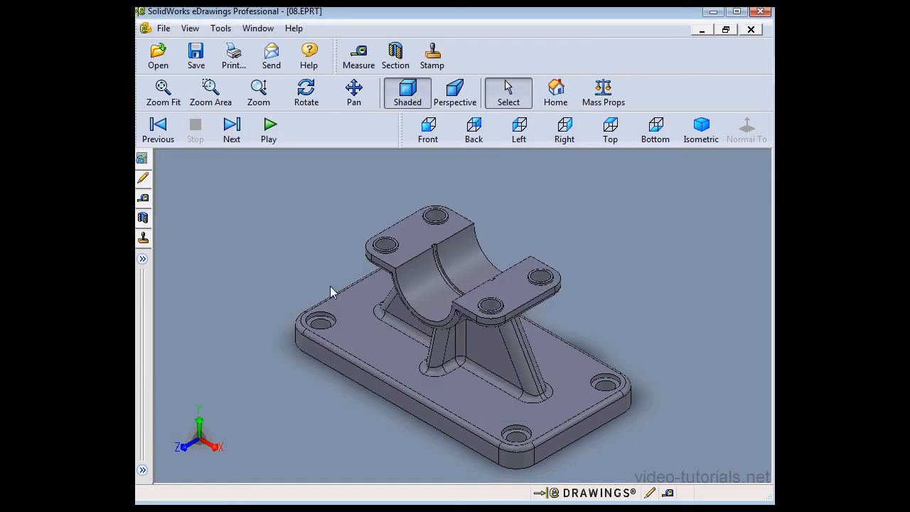
{"action": "mouse_move", "coordinate": [316, 264]}
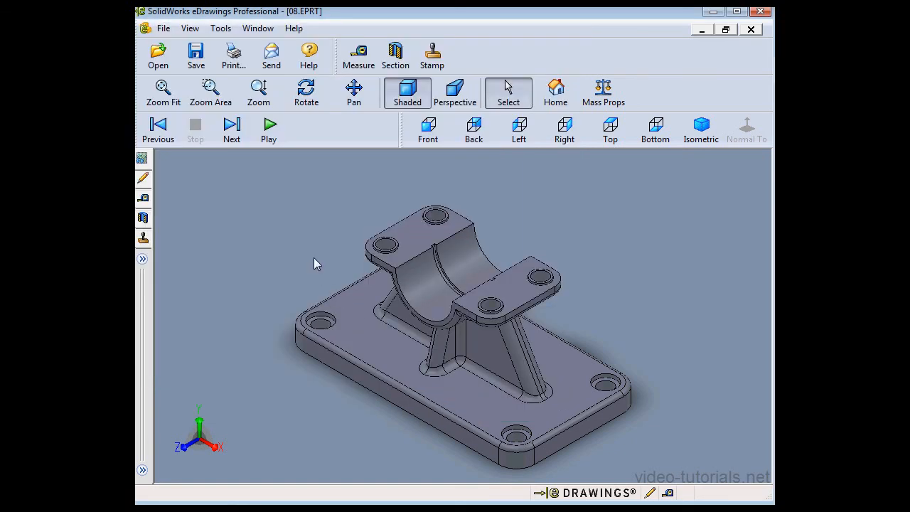